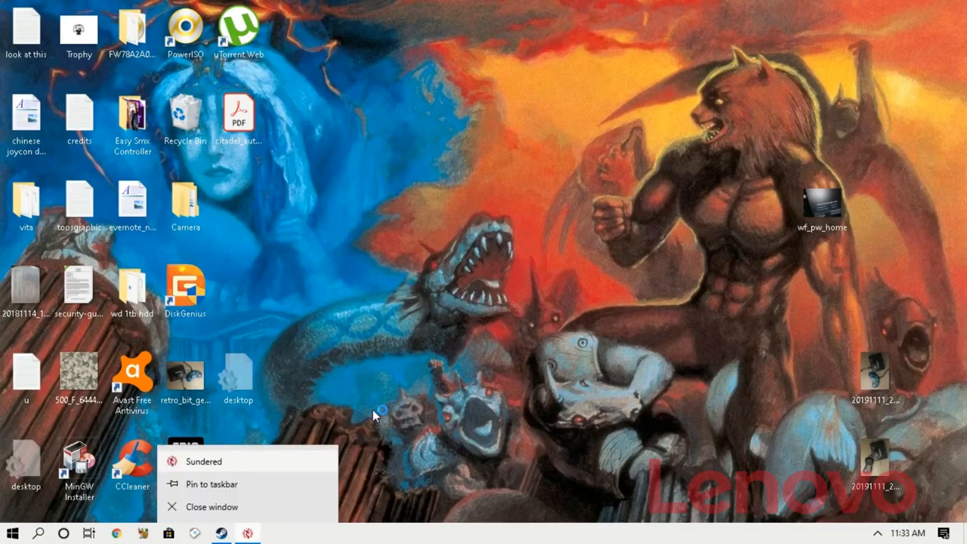
Bring the running Sundered game back up from the taskbar jump list.
click(204, 460)
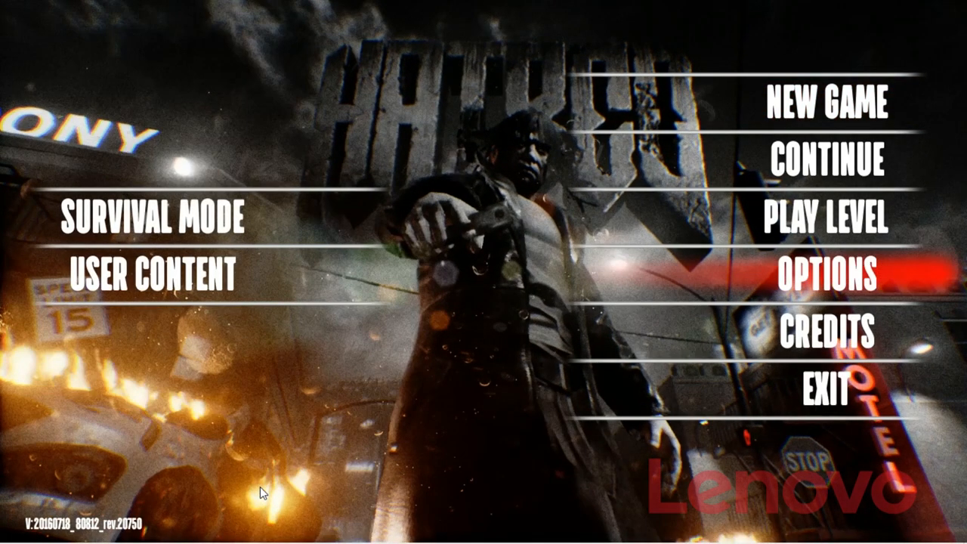
Enter Hatred's Options menu showing gameplay, graphics, audio and controls categories.
click(825, 278)
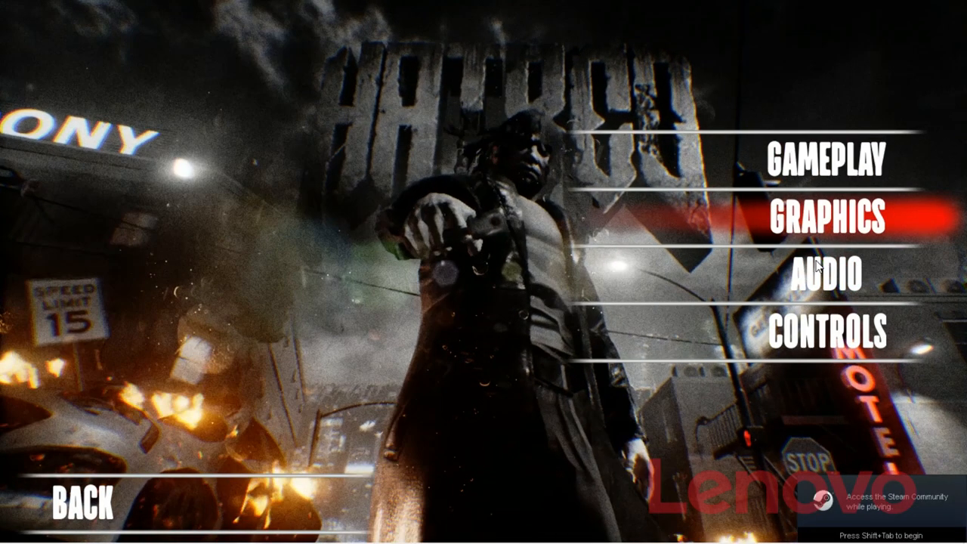
mouse_move(812, 276)
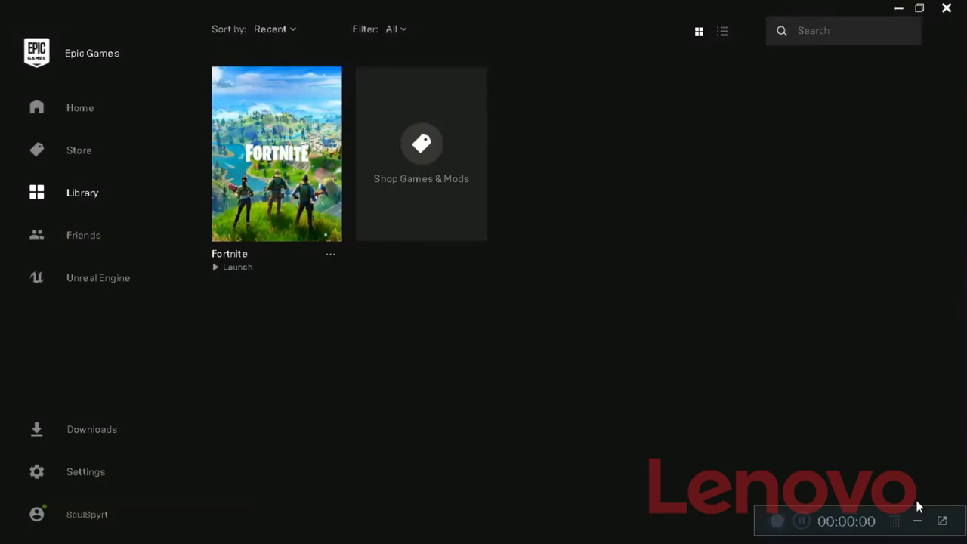
mouse_move(738, 432)
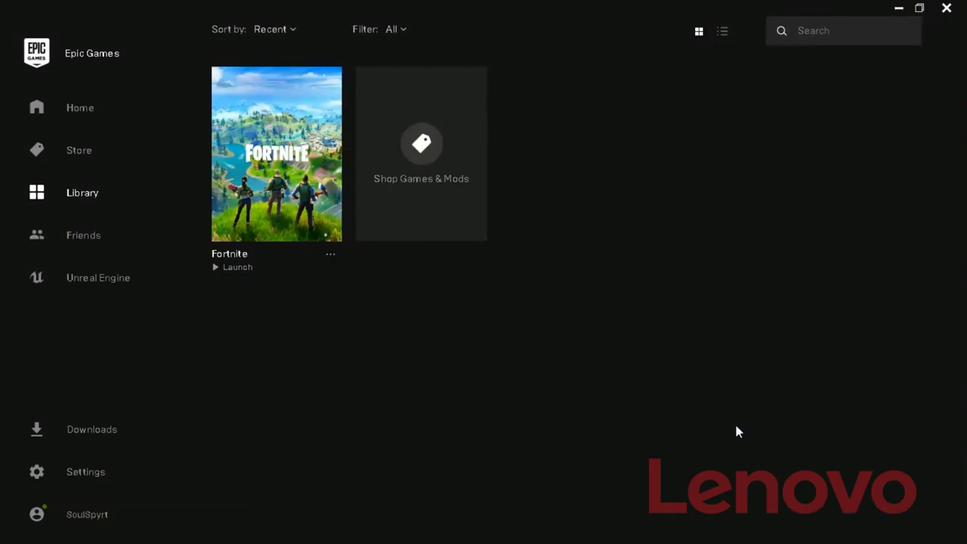
mouse_move(359, 323)
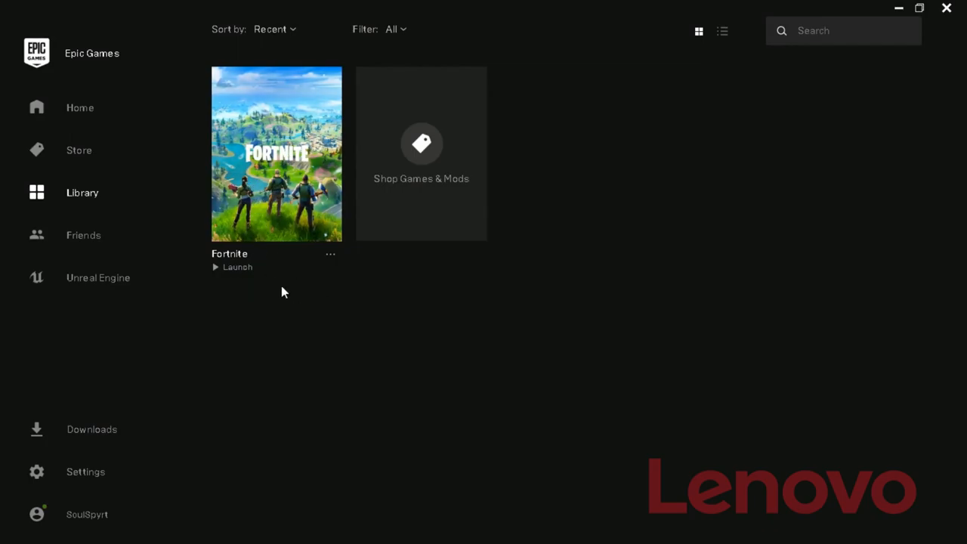
mouse_move(450, 311)
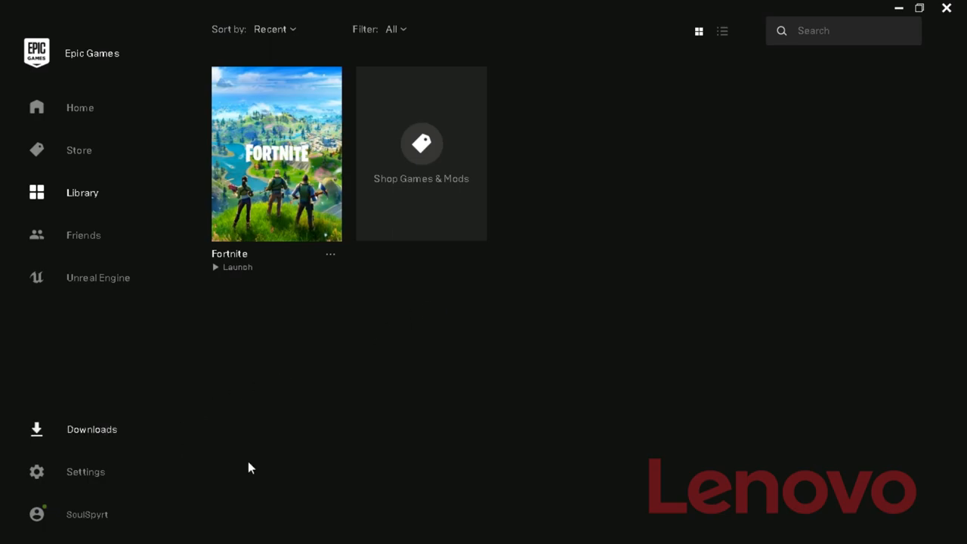
mouse_move(781, 454)
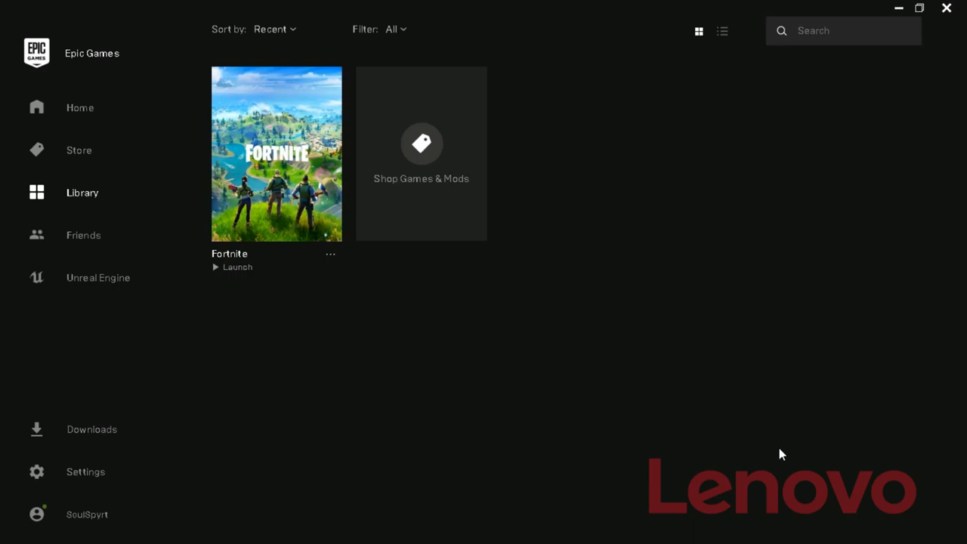
mouse_move(912, 518)
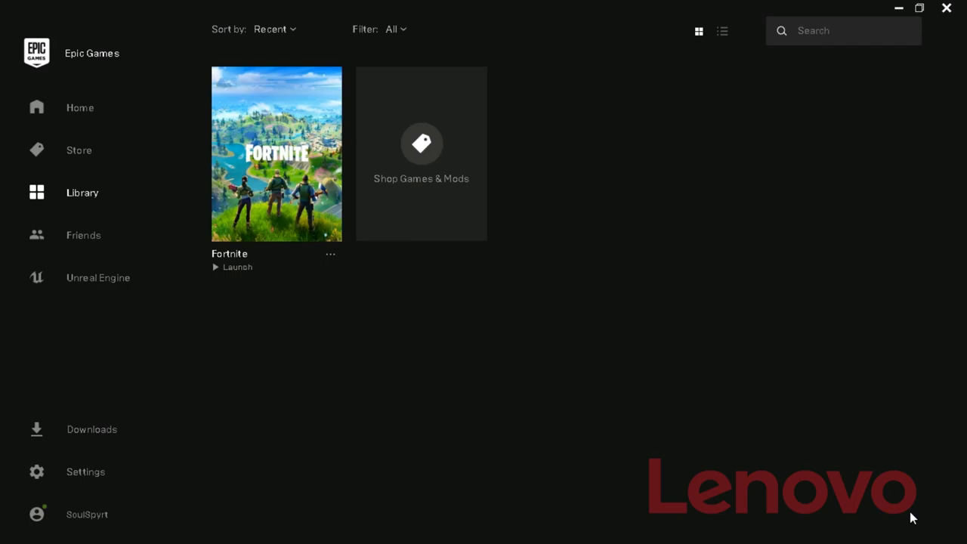
mouse_move(723, 480)
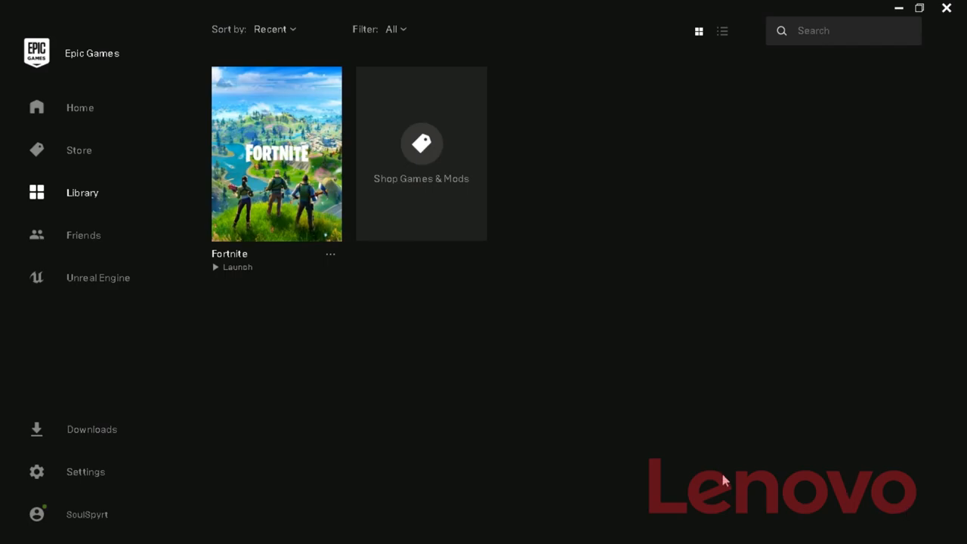
mouse_move(303, 213)
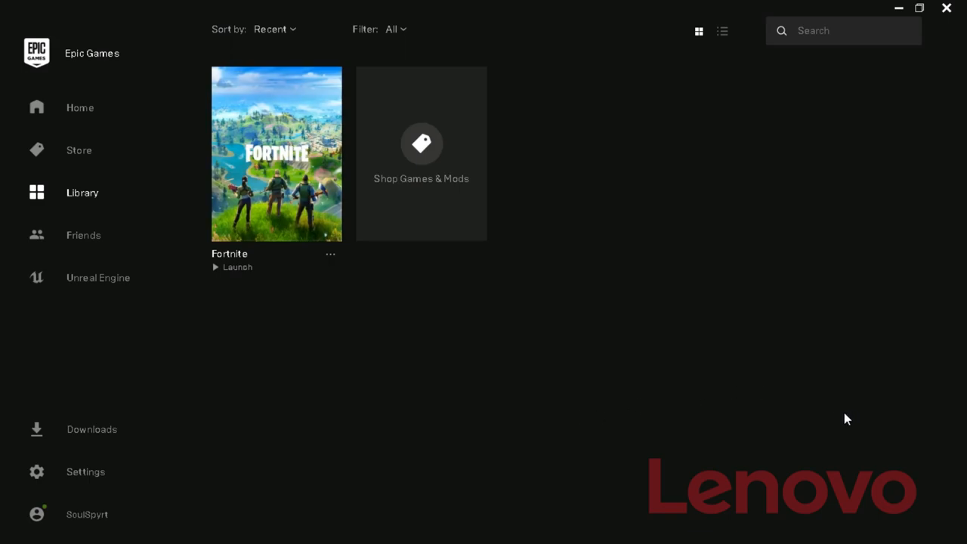
mouse_move(852, 402)
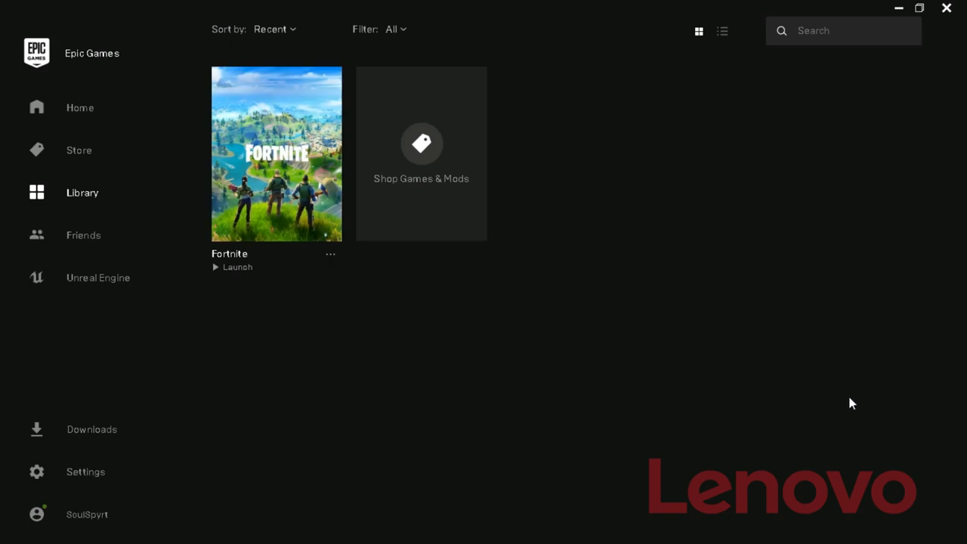
mouse_move(898, 199)
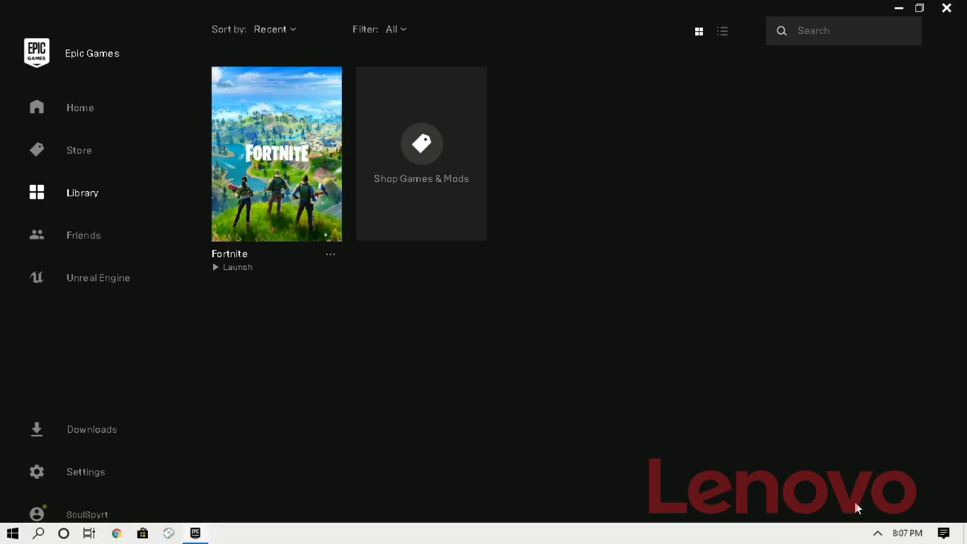
click(12, 534)
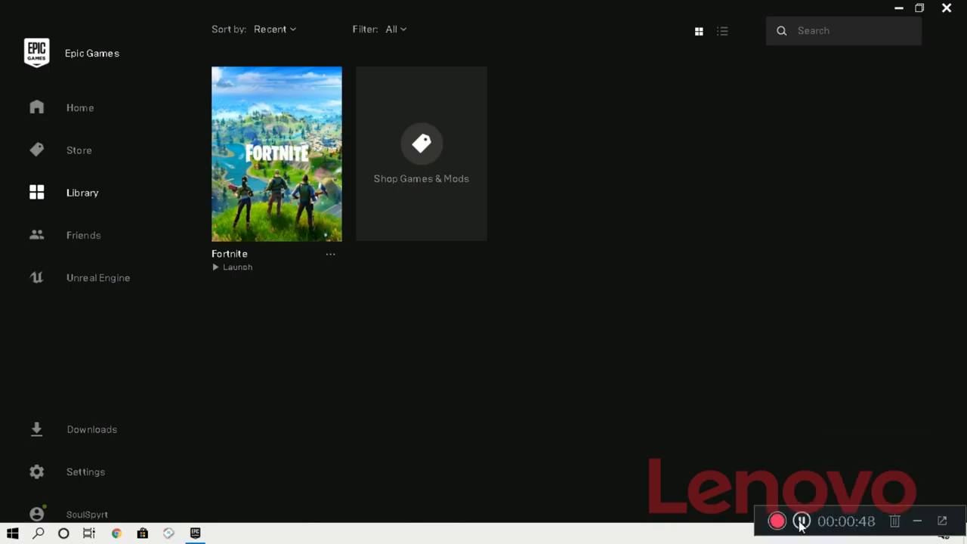
click(237, 266)
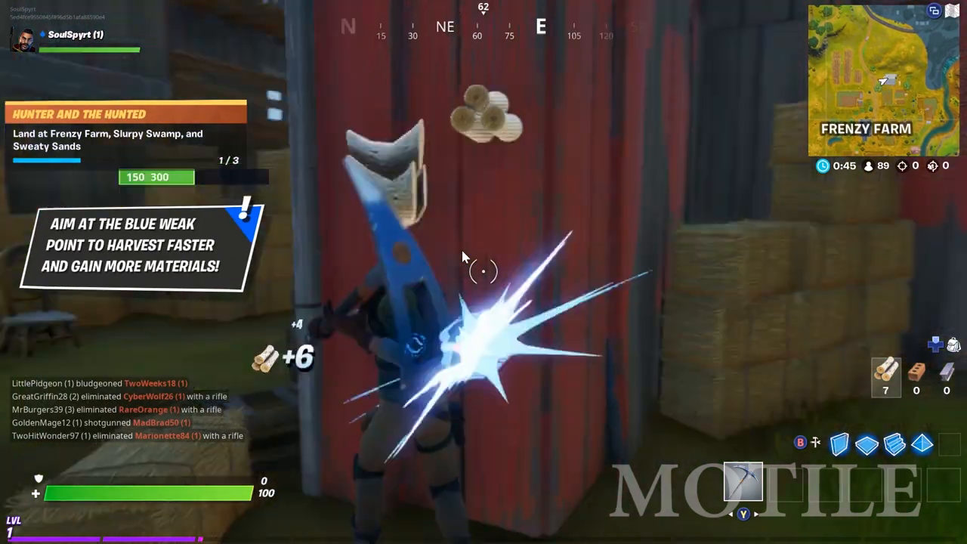
Swing the pickaxe at the barn wall's blue weak point to harvest wood.
click(484, 272)
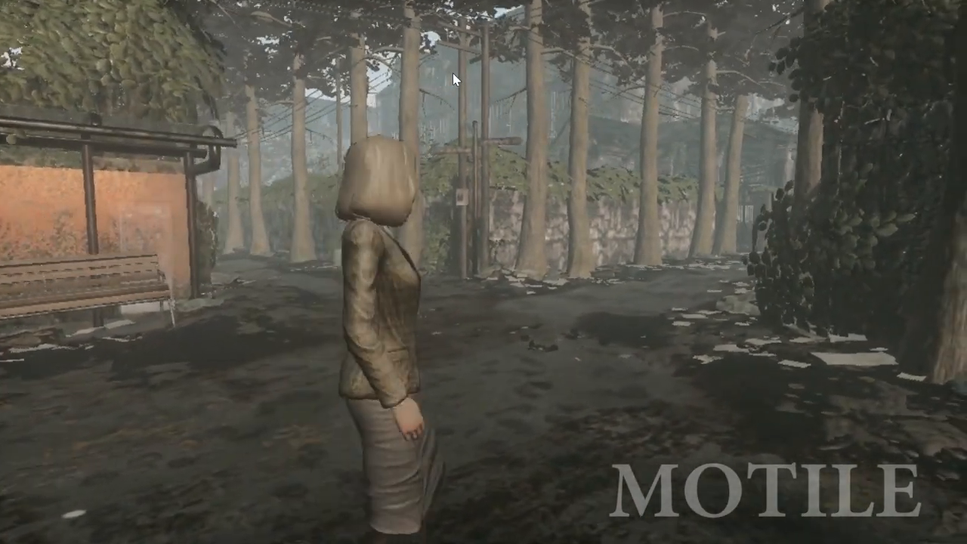
Pause with Esc and pick an entry in the Resume/Settings/Main Menu pause menu.
key(Escape)
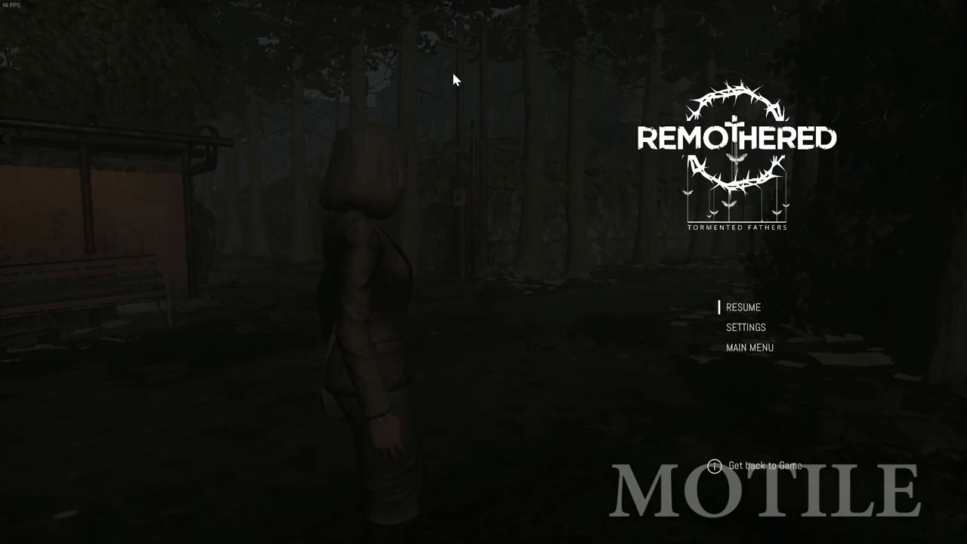
click(744, 327)
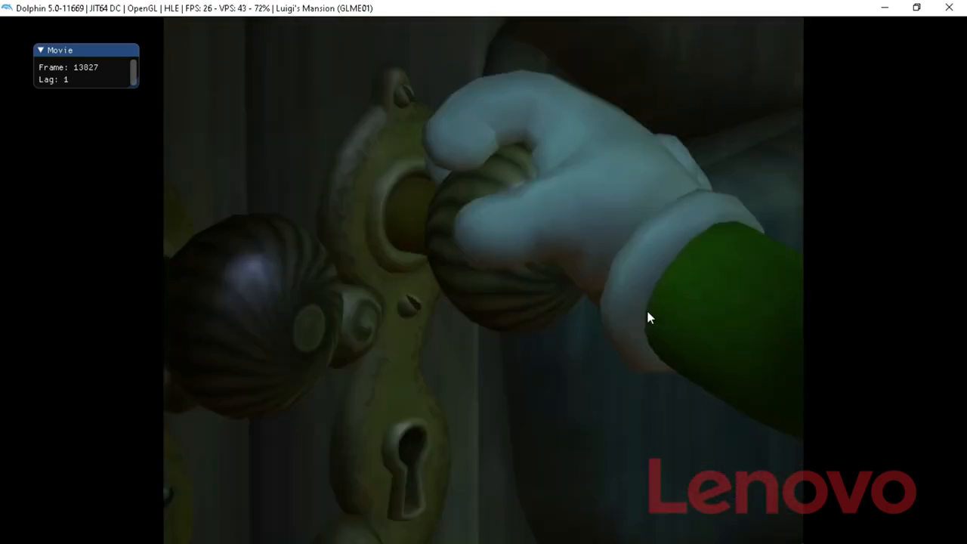
mouse_move(911, 529)
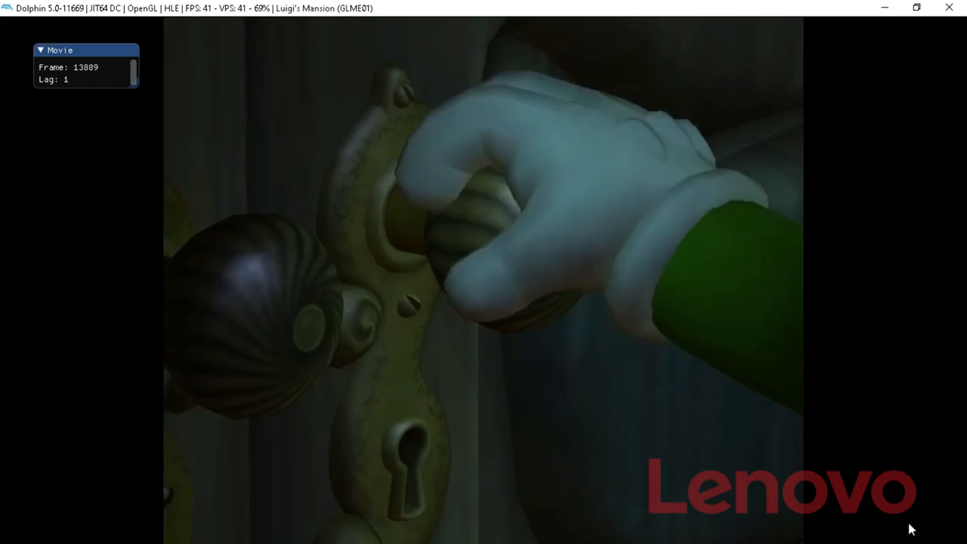